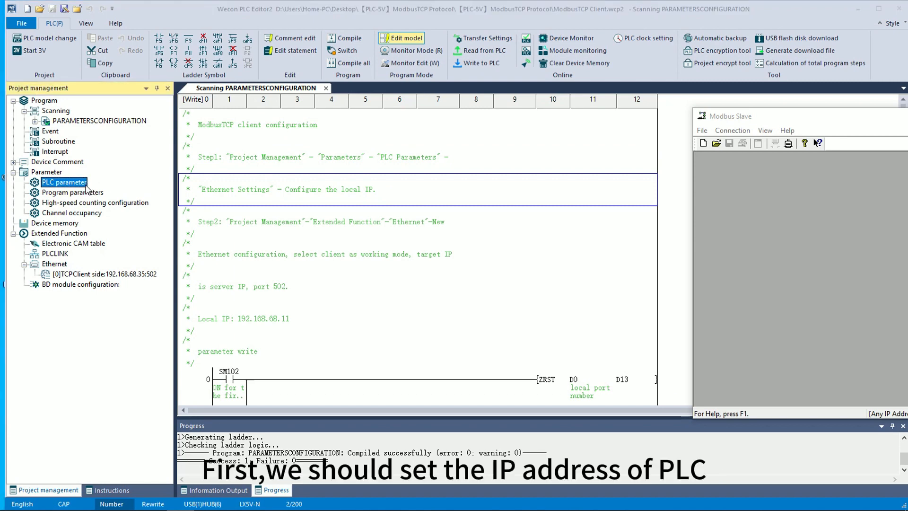
Step: Confirm the PLC Ethernet settings: IP 192.168.68.11, mask 255.255.255.0, gateway 192.168.68.1
double_click(64, 181)
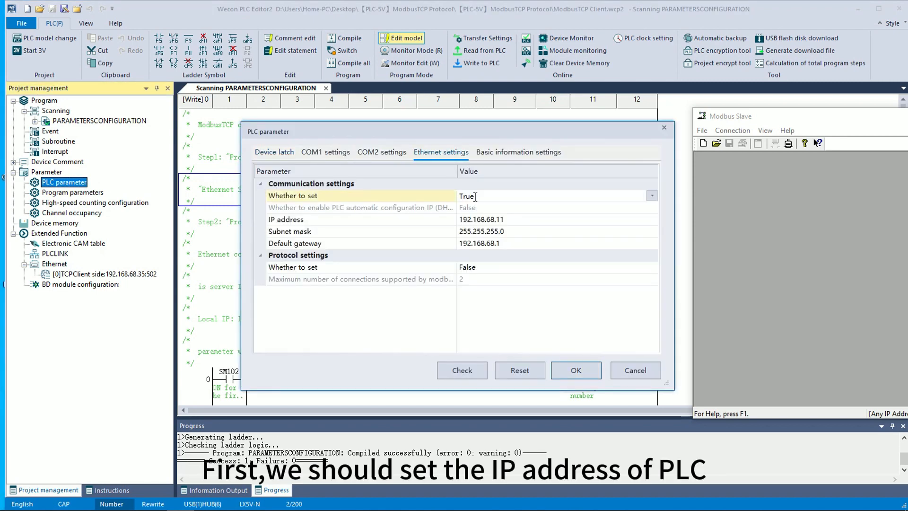
click(480, 219)
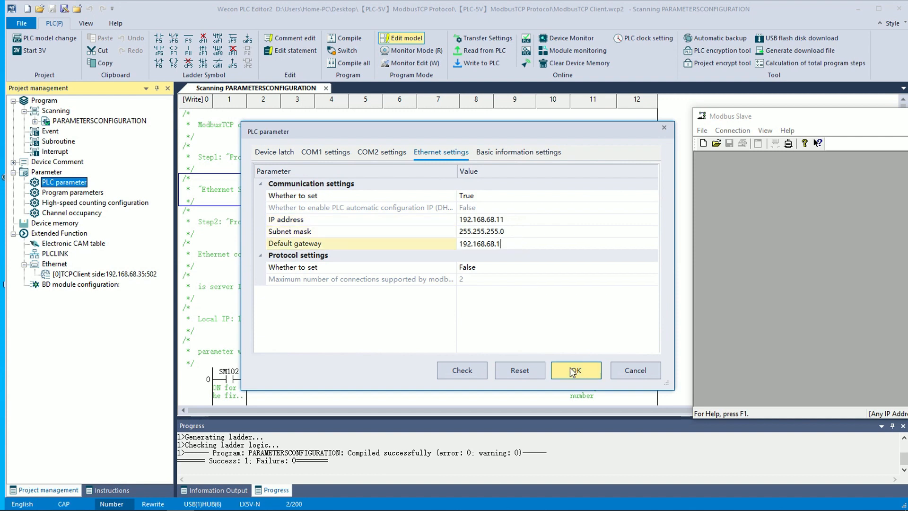
click(574, 370)
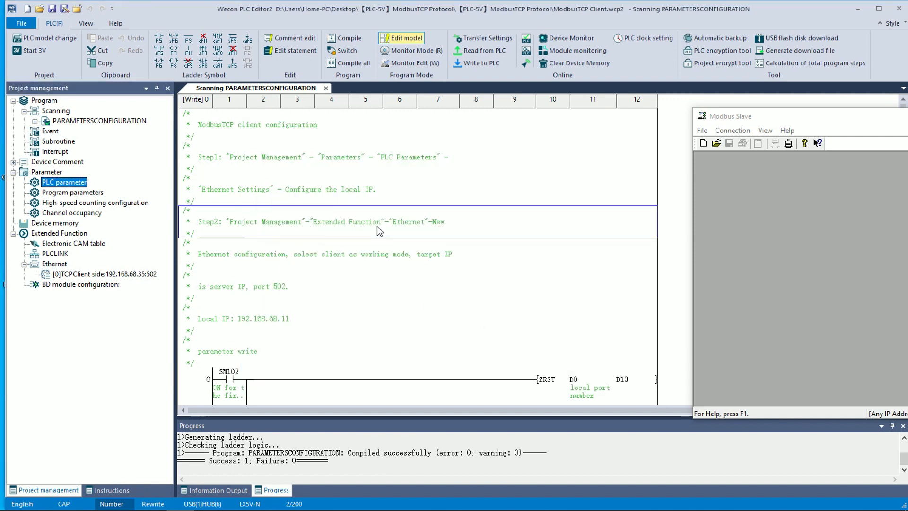
mouse_move(454, 267)
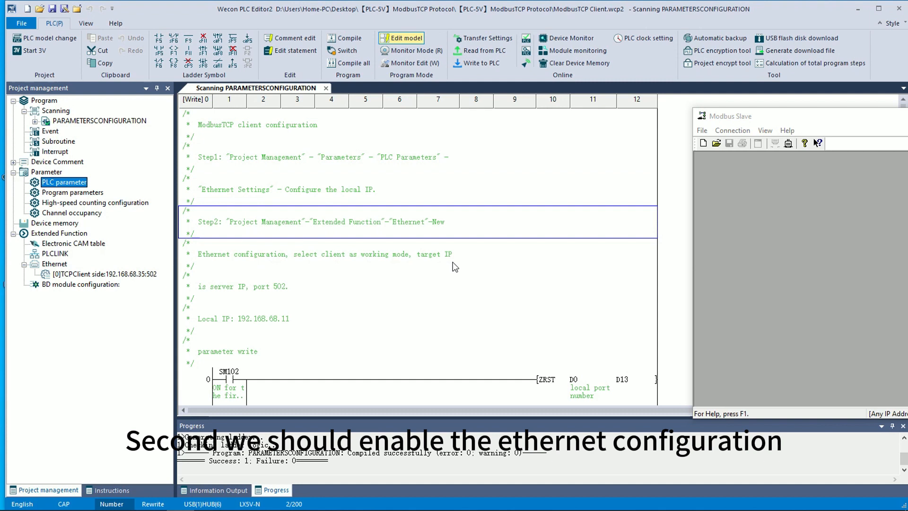
mouse_move(119, 288)
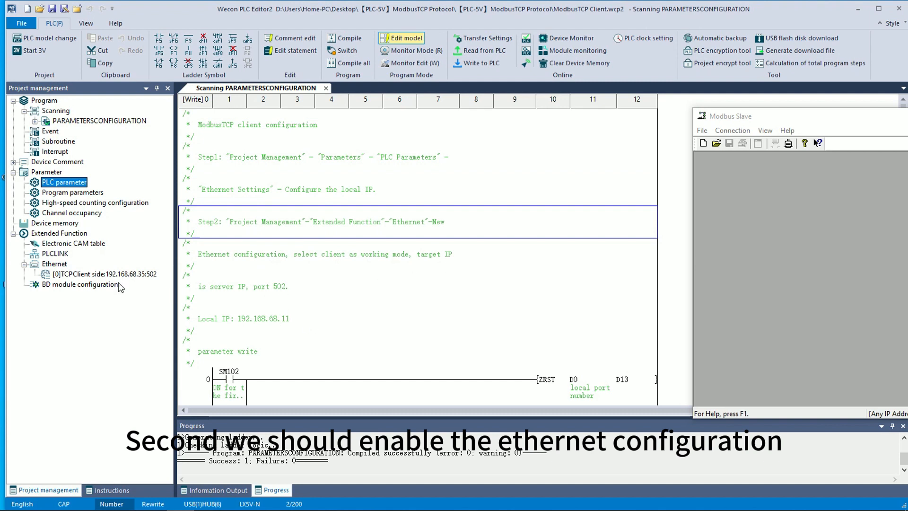
right_click(104, 274)
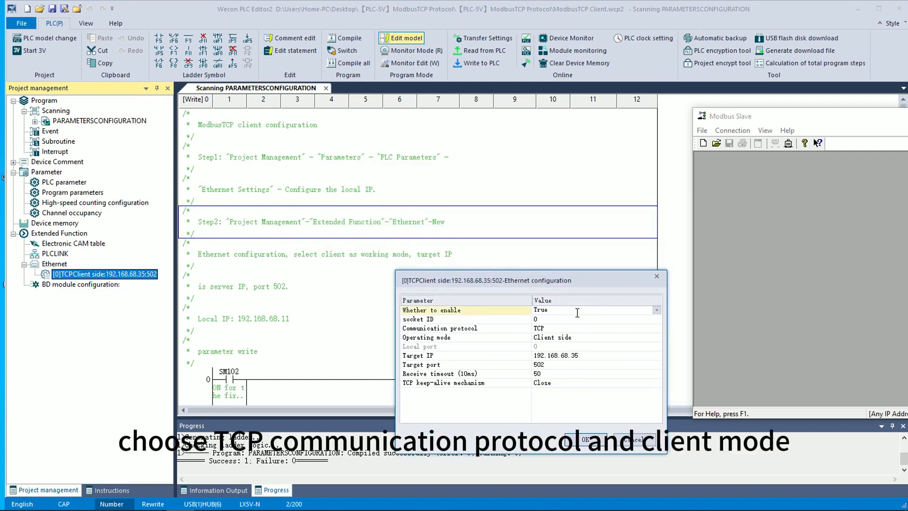
click(438, 327)
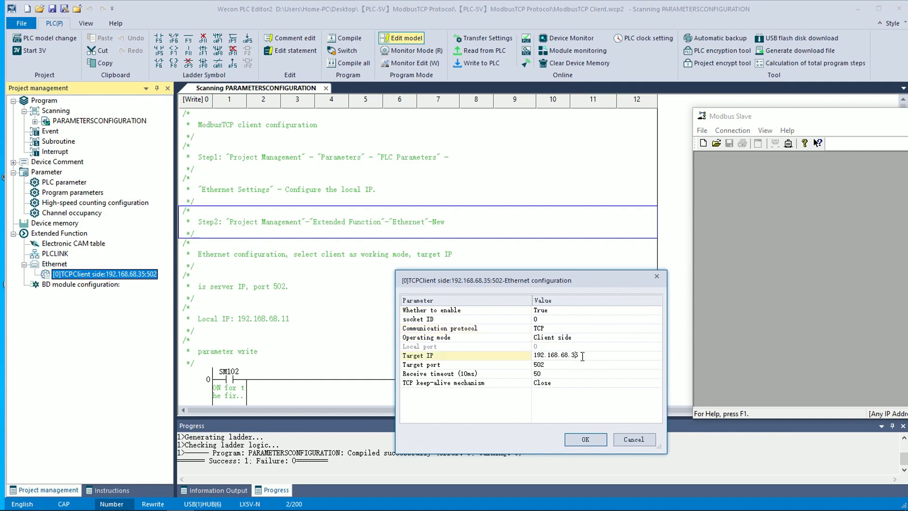
triple_click(554, 355)
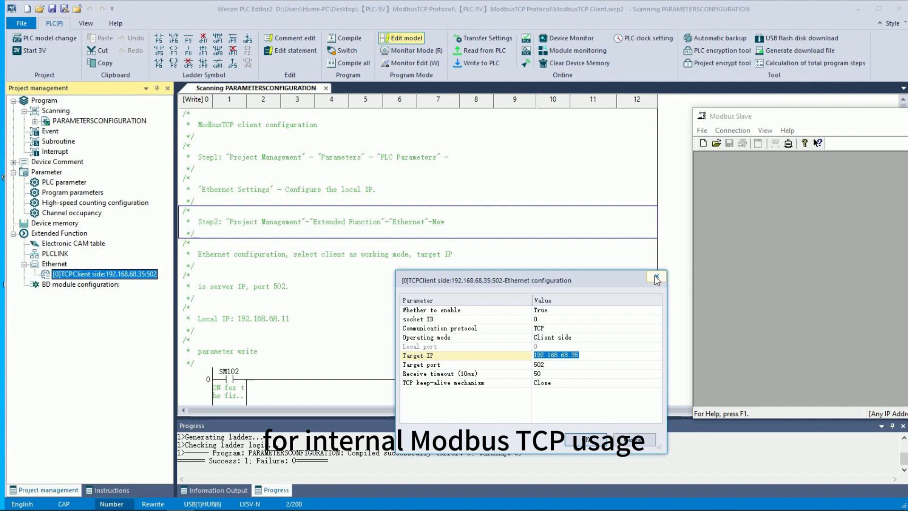
click(655, 277)
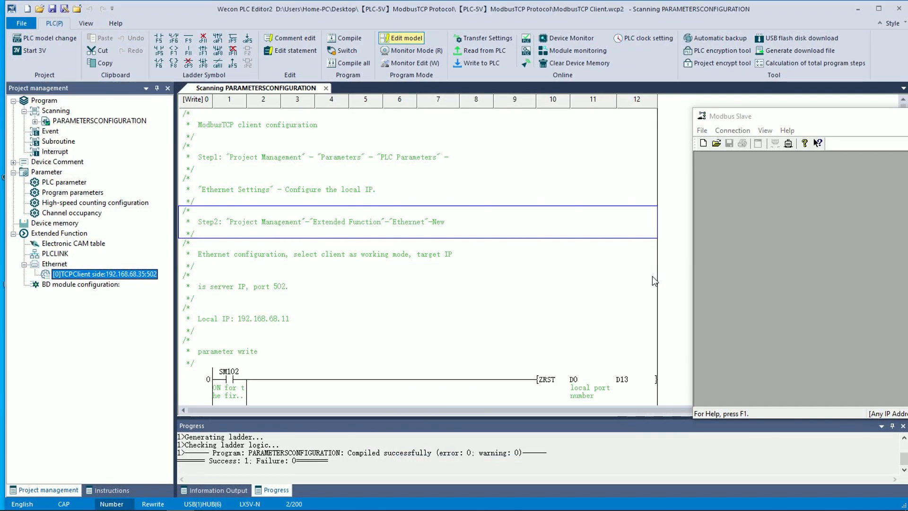
scroll(down, 3)
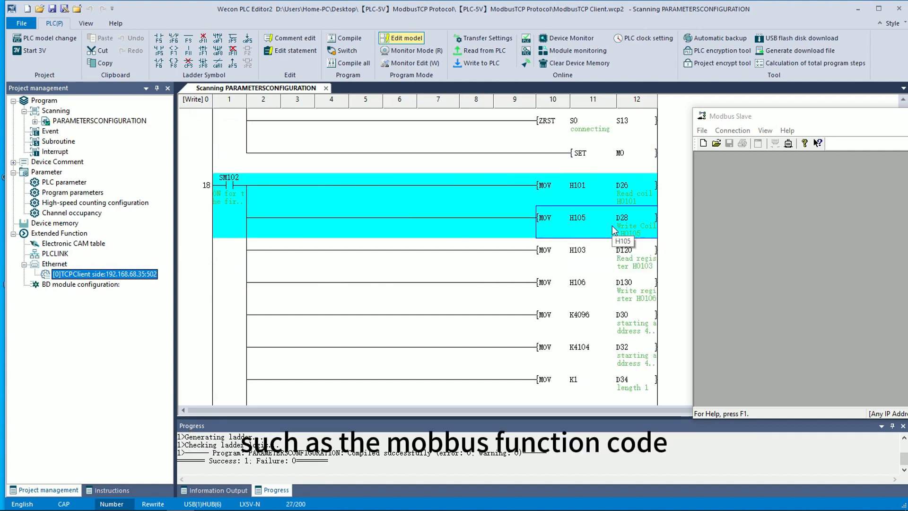
scroll(down, 3)
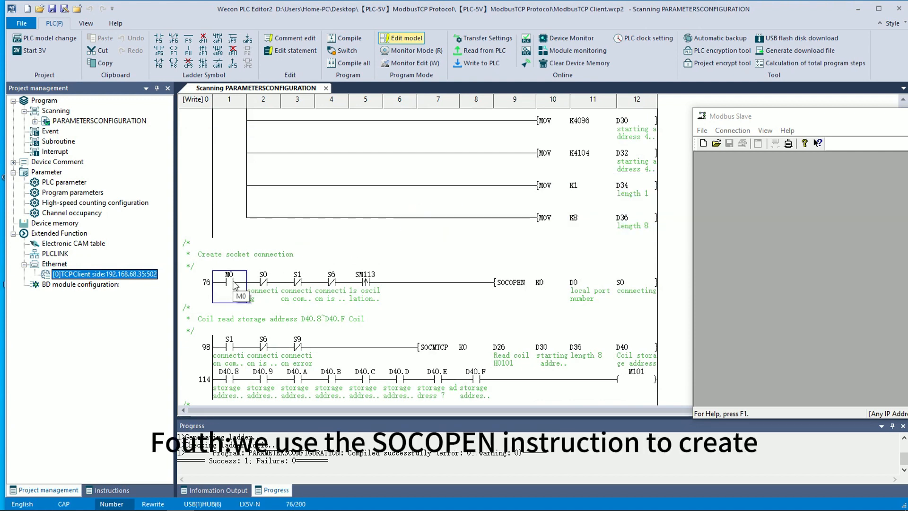
click(573, 281)
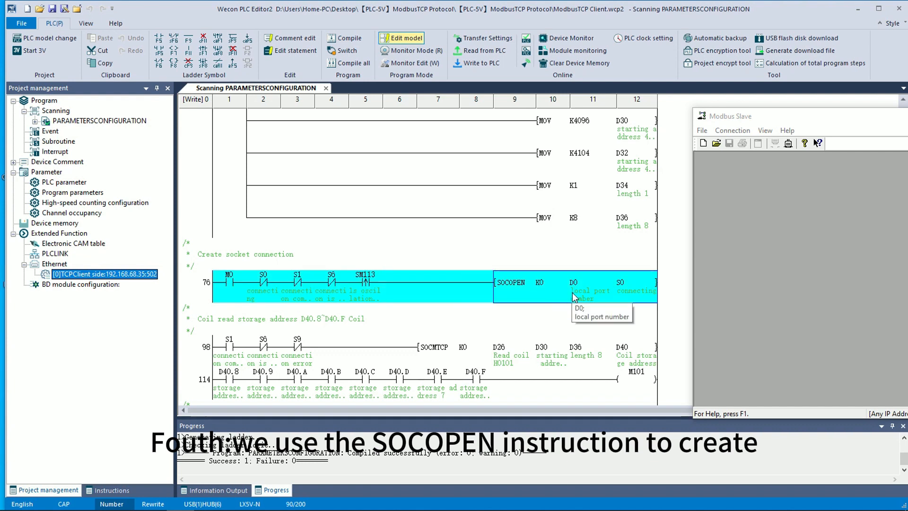
mouse_move(636, 295)
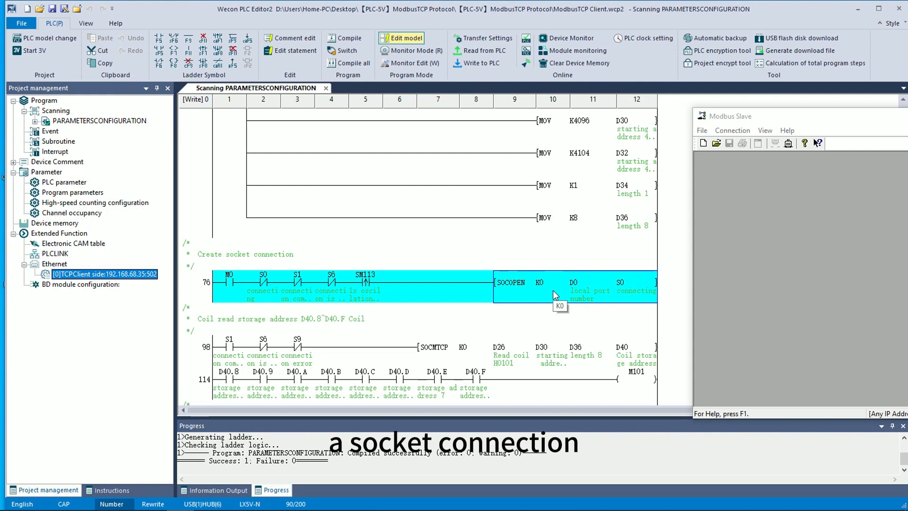
scroll(down, 3)
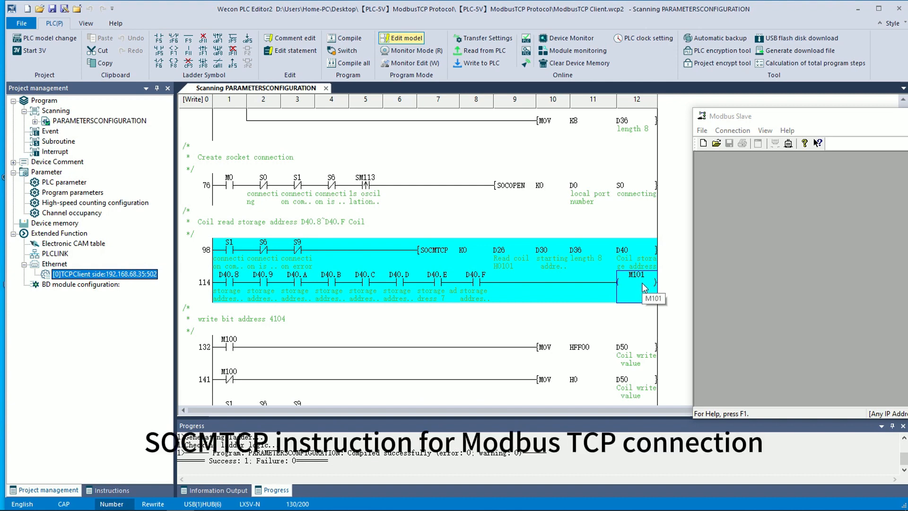
scroll(down, 3)
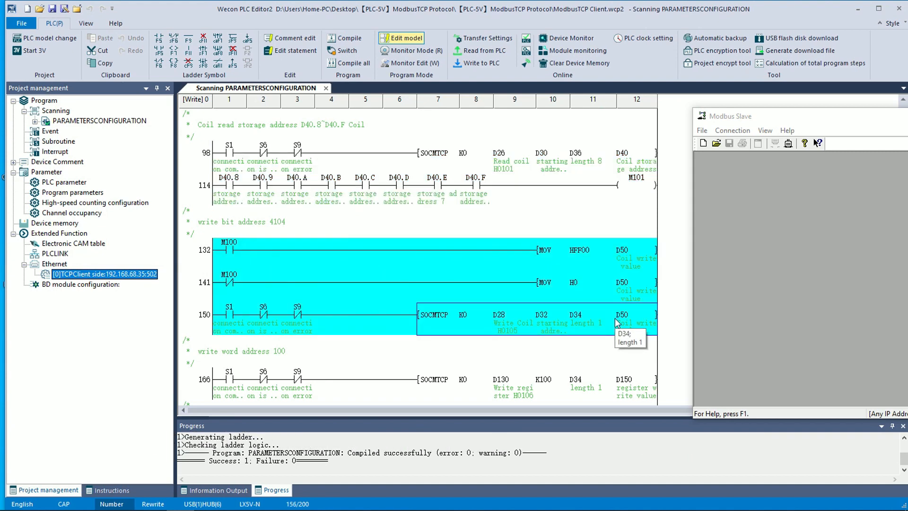
scroll(down, 3)
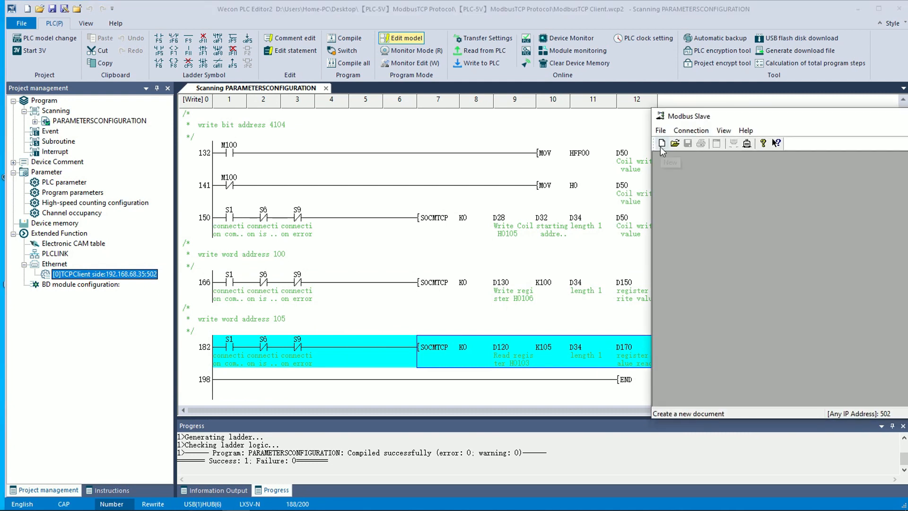
Step: Create a holding-register slave window starting at address 100
click(661, 143)
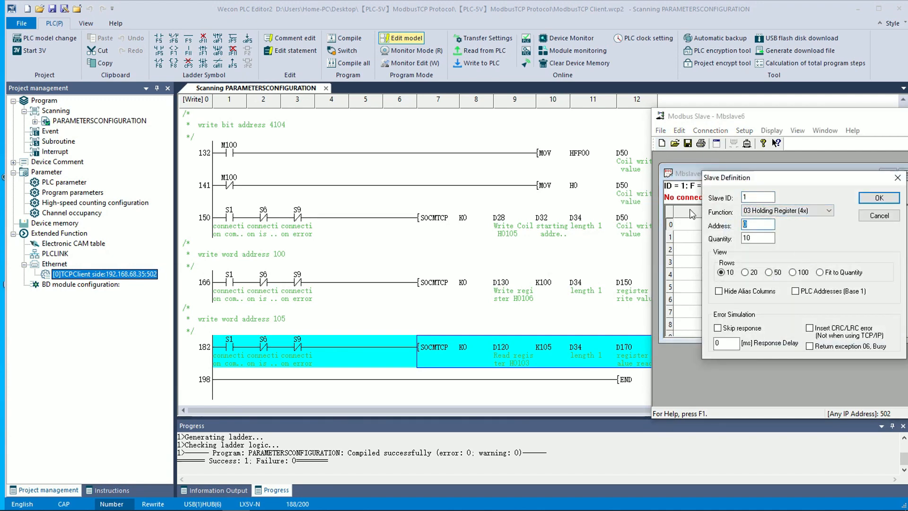
text(100)
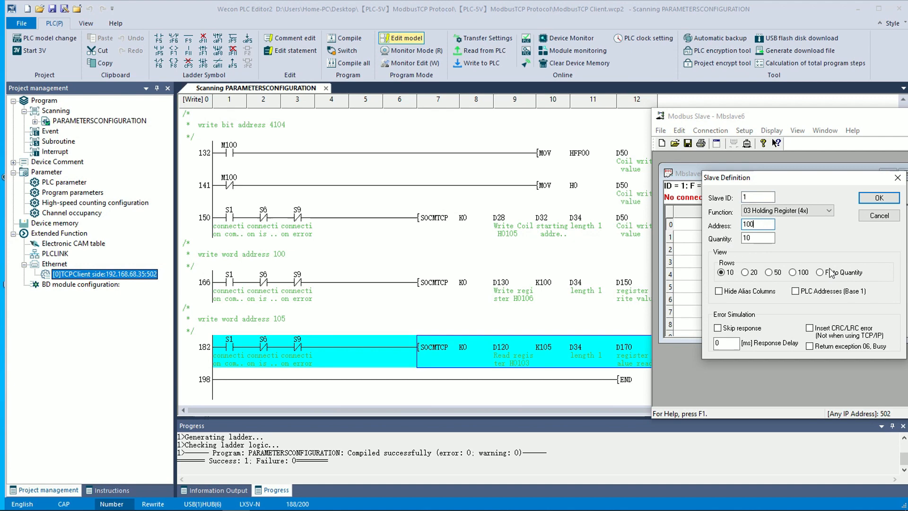
click(878, 198)
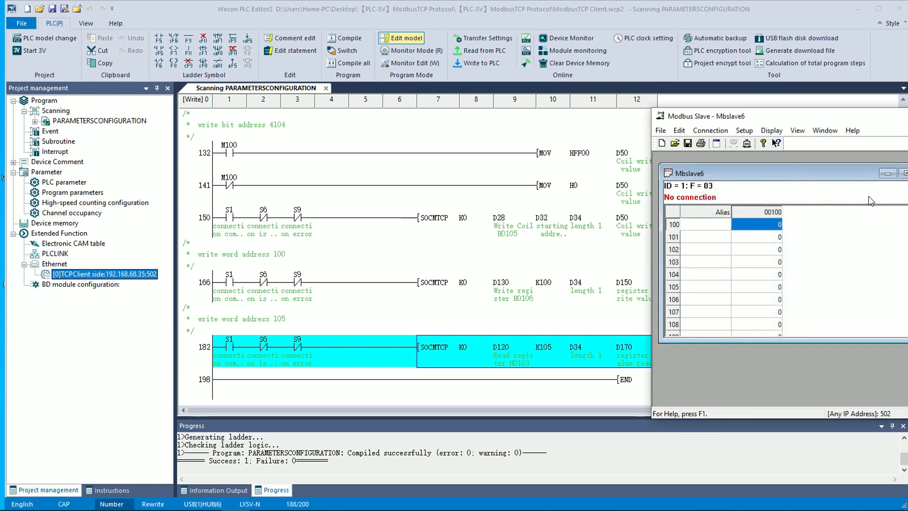
Step: Redefine the second slave window as 01 Coil Status starting at address 4096
right_click(758, 213)
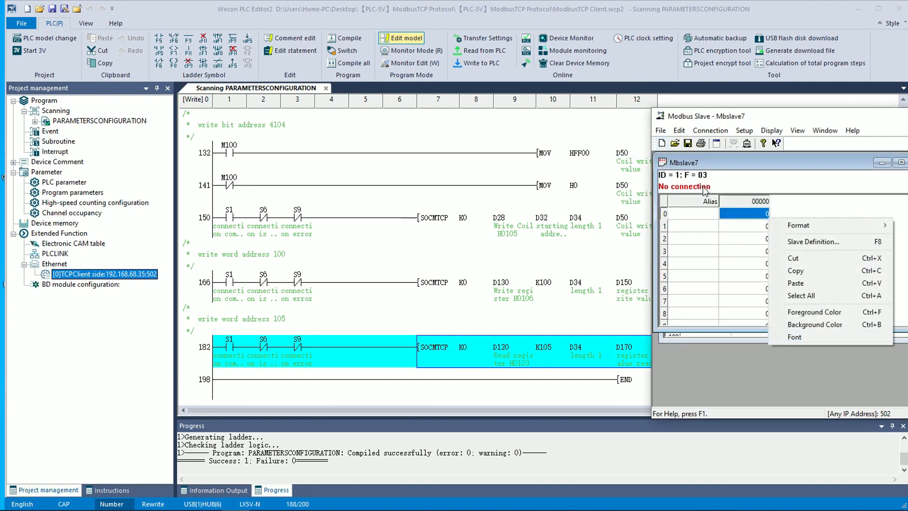
click(812, 241)
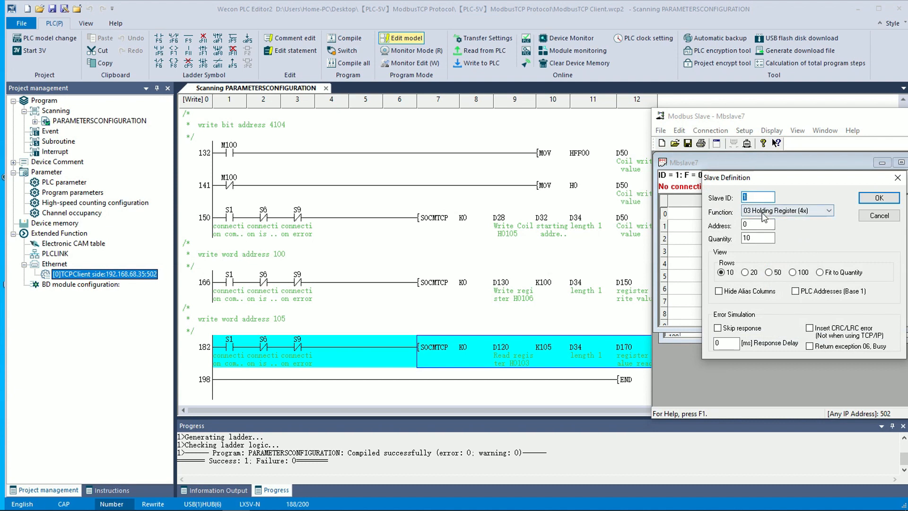
click(786, 210)
text(4096)
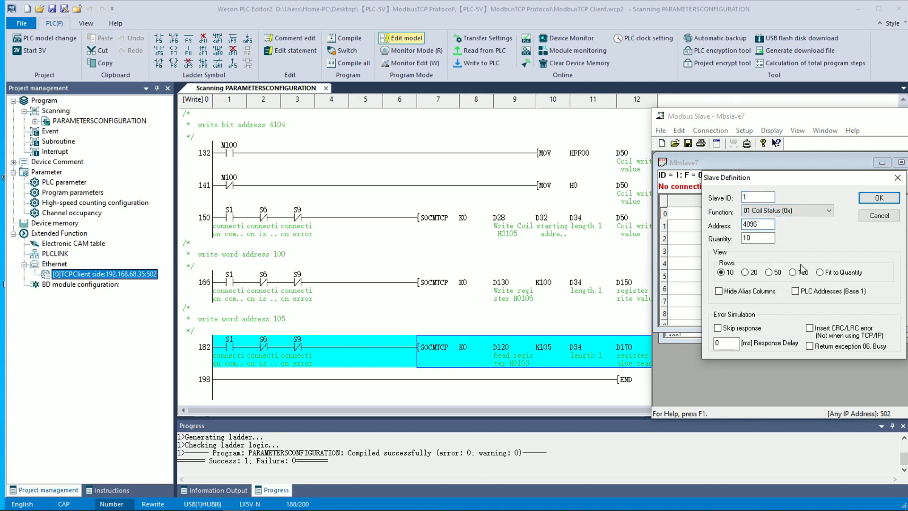
click(878, 198)
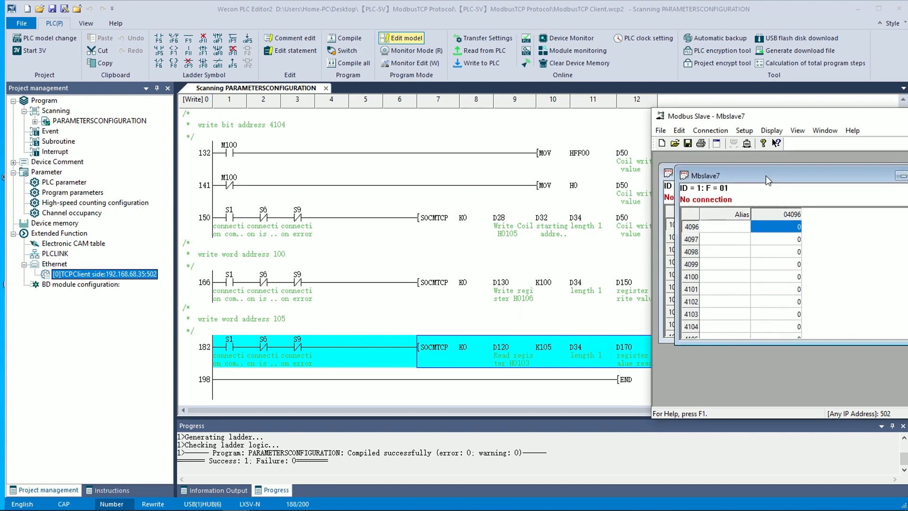
click(710, 130)
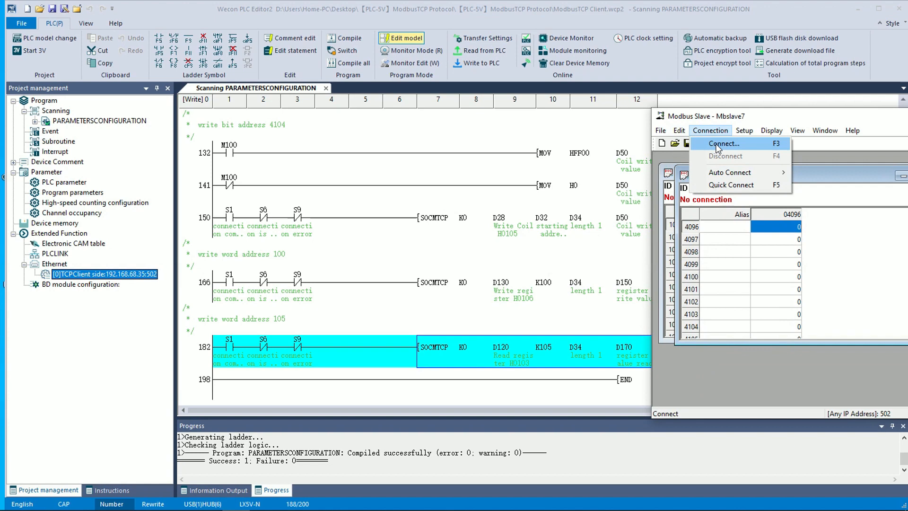
Step: Connect Modbus Slave over Modbus TCP/IP port 502 and dismiss the compile-success message
click(724, 143)
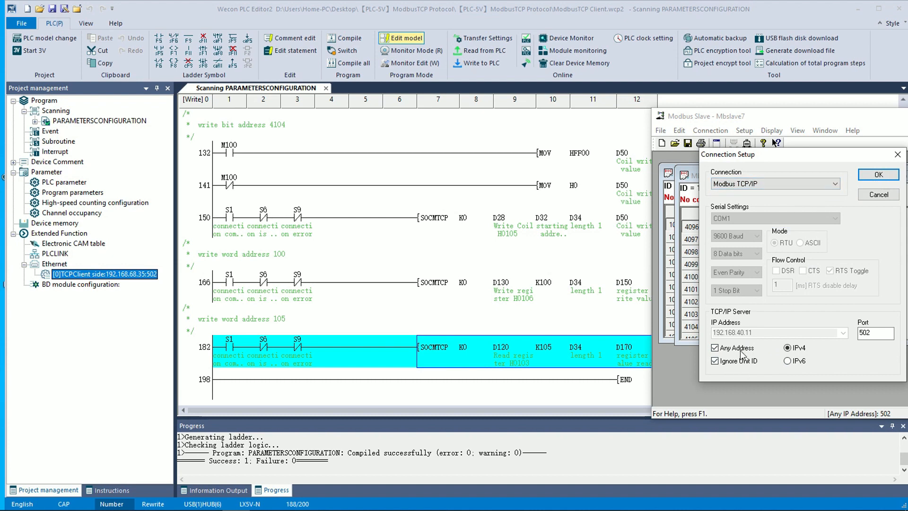
click(877, 175)
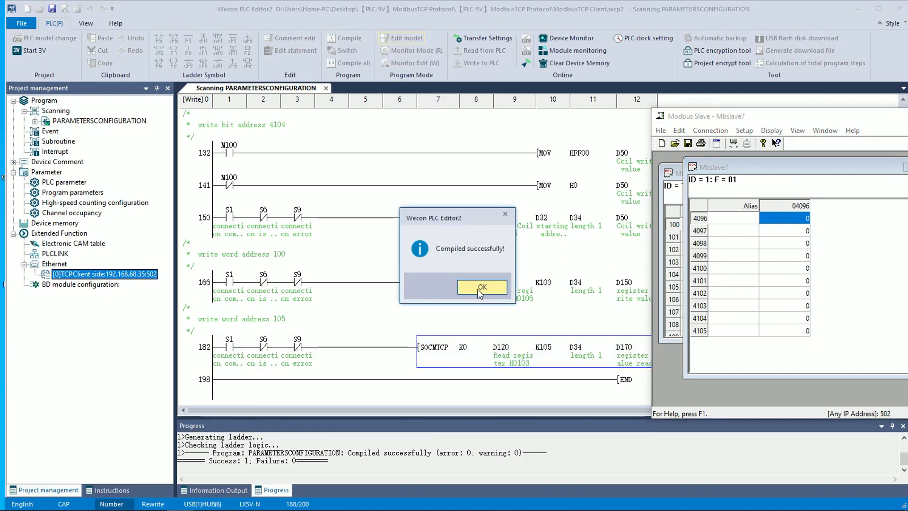
click(482, 287)
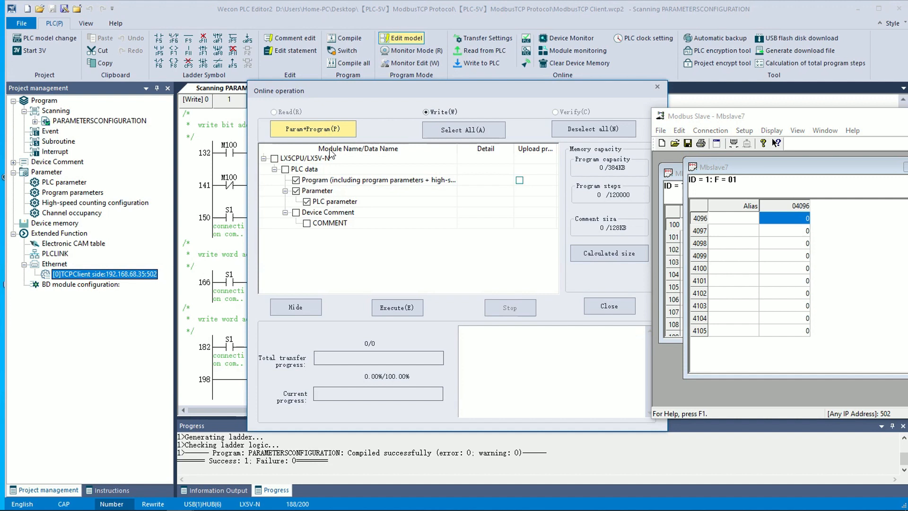
click(396, 307)
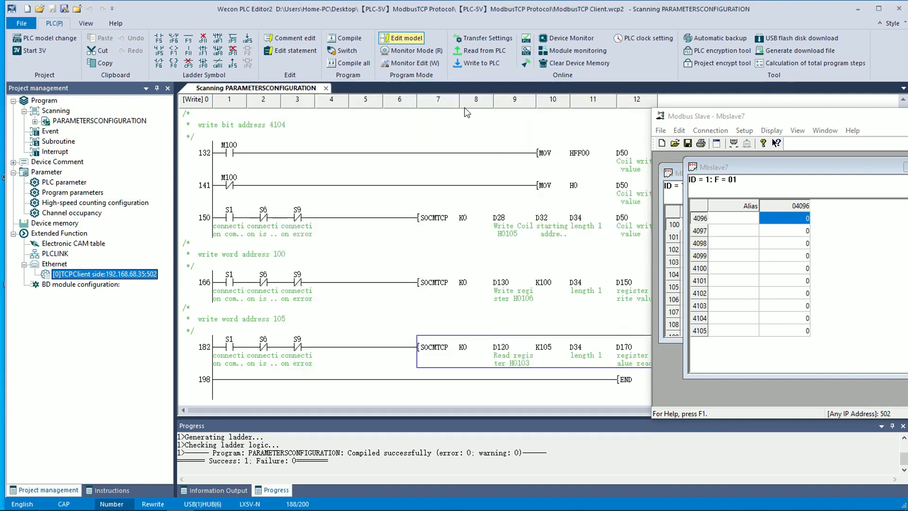
Step: Enter monitor mode and switch slave coils 4096 and 4099 on so D40 reads 2304
click(411, 51)
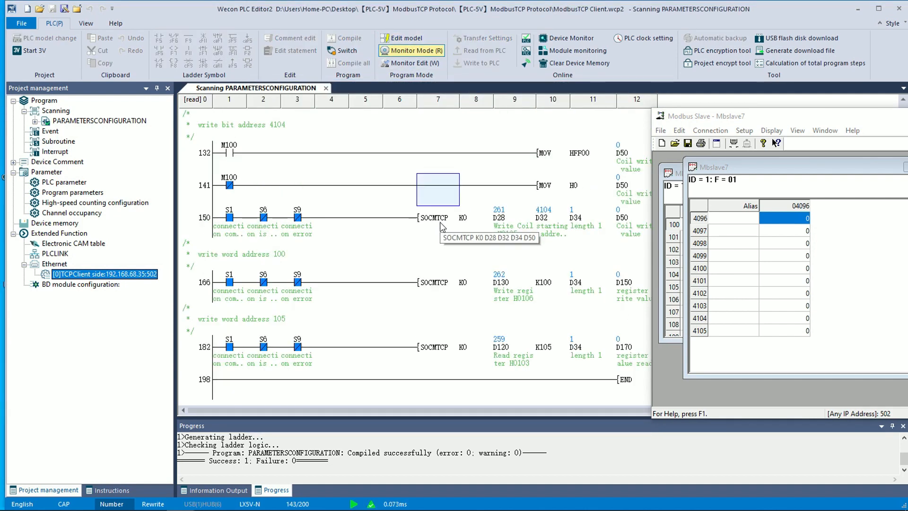
scroll(up, 3)
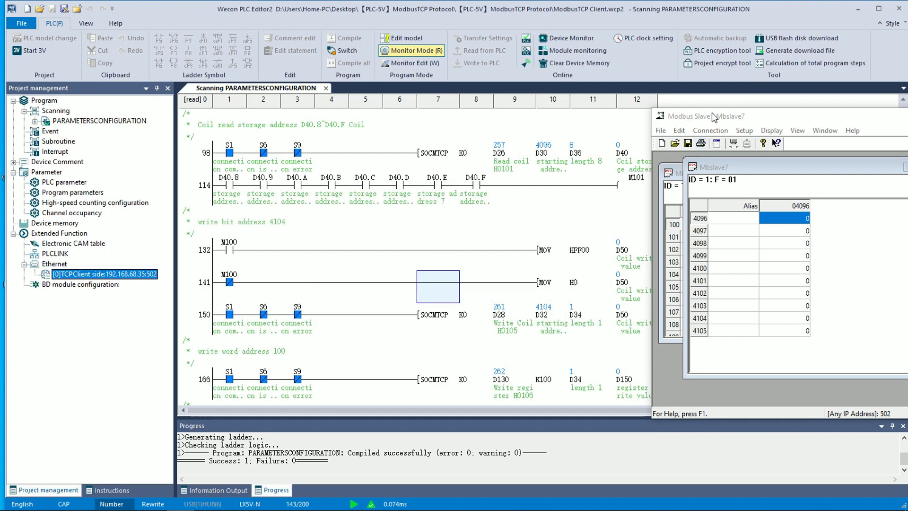
double_click(796, 217)
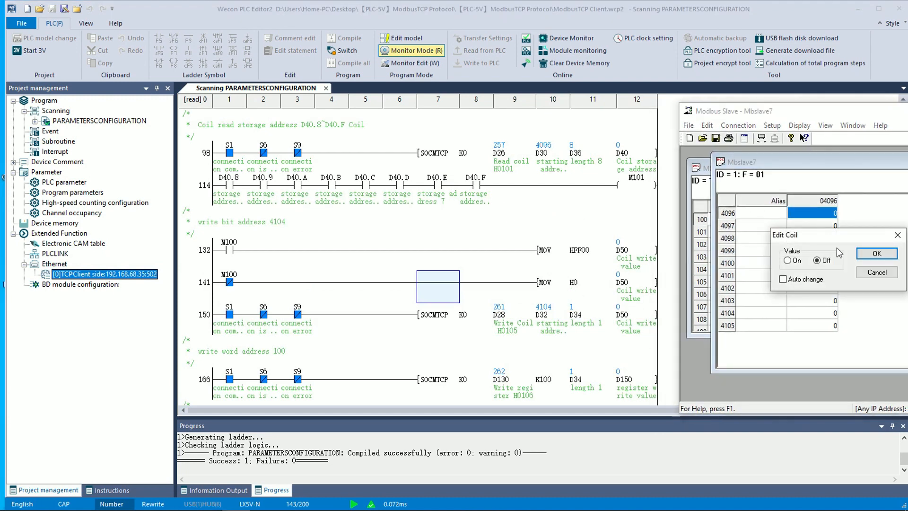
click(875, 253)
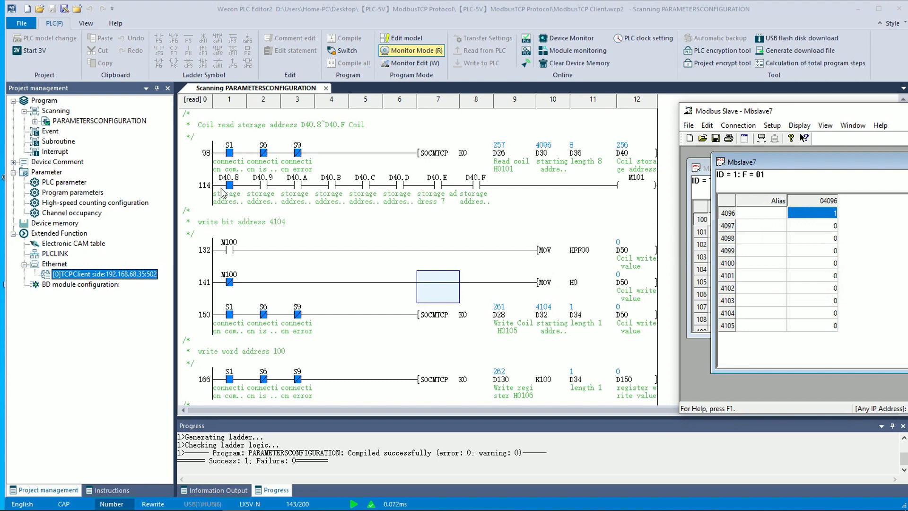
double_click(810, 211)
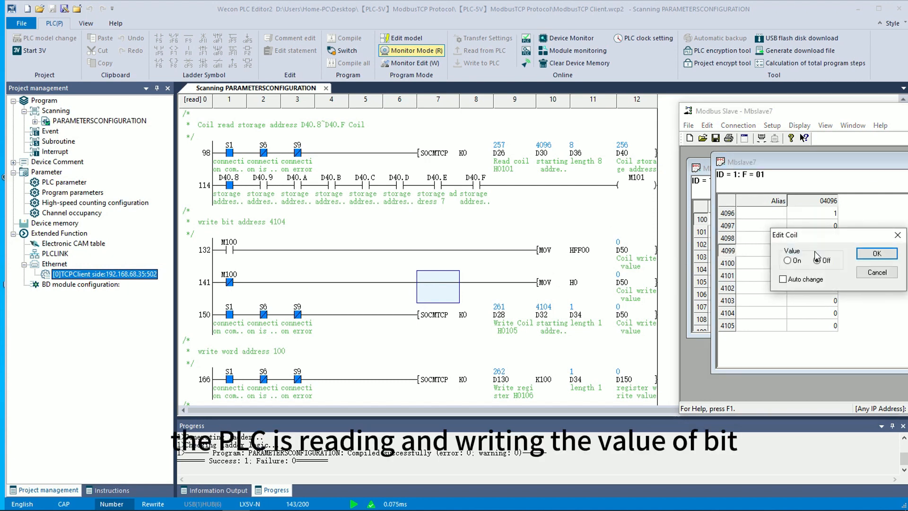
click(876, 253)
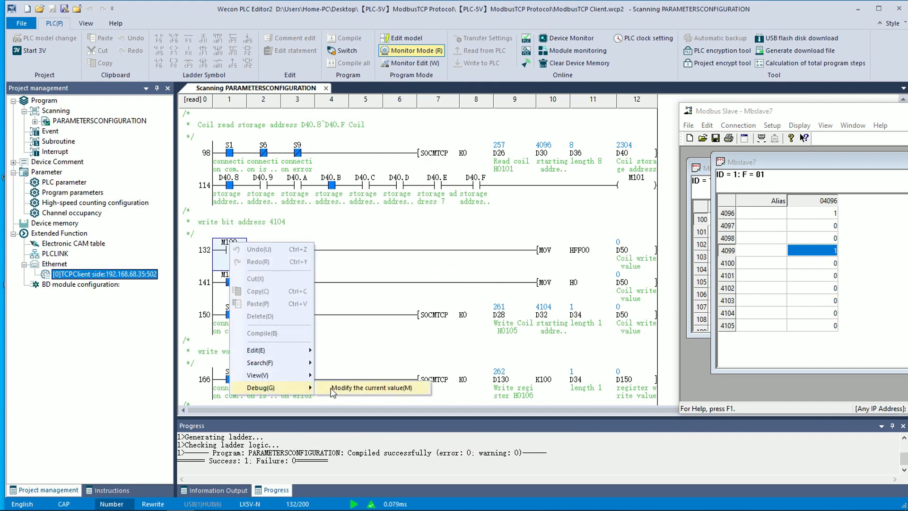
Step: Toggle M100 on and back off, watching slave coil 4104 follow
click(372, 387)
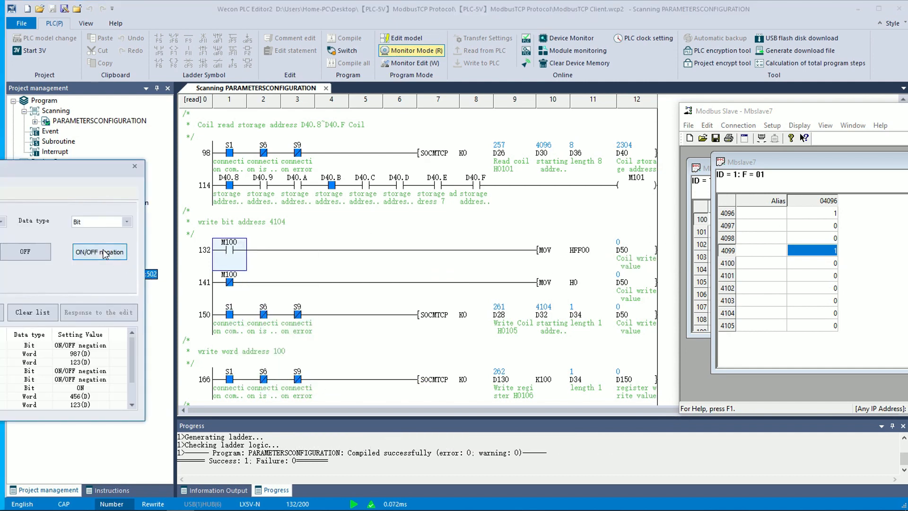
click(98, 251)
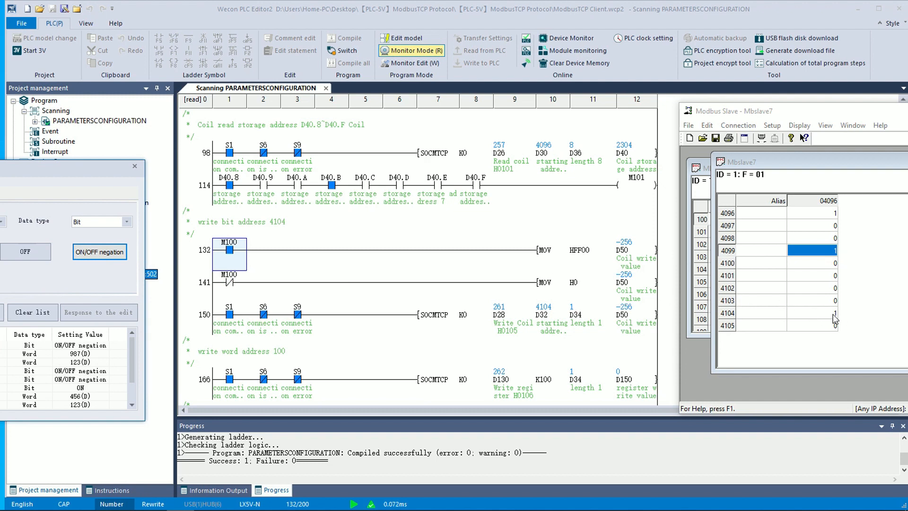
click(98, 251)
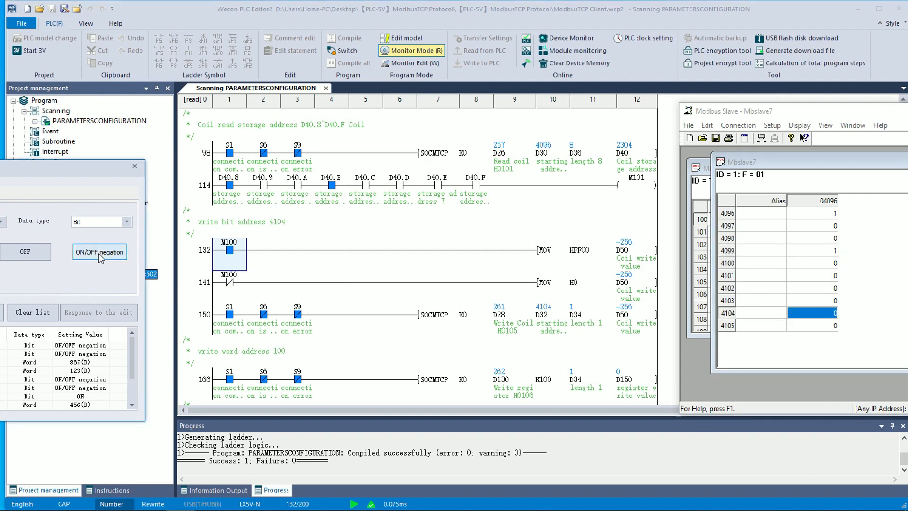
click(99, 251)
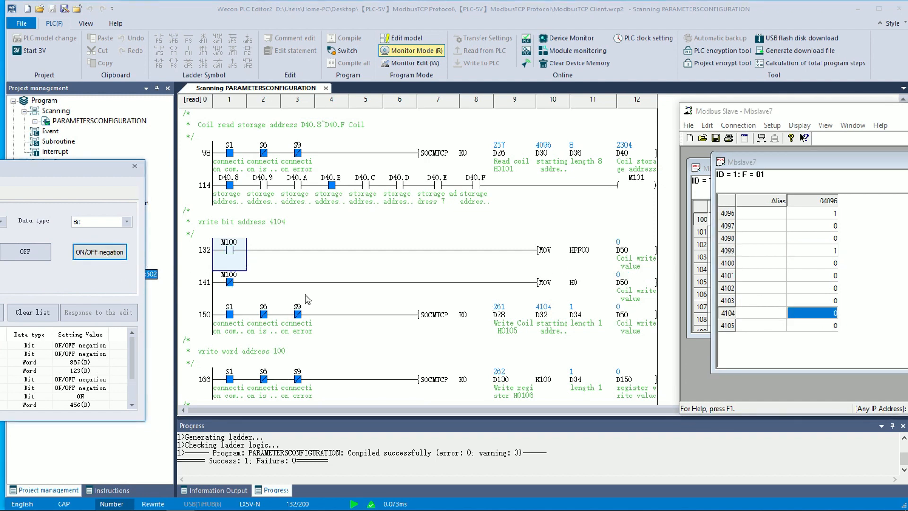
scroll(down, 3)
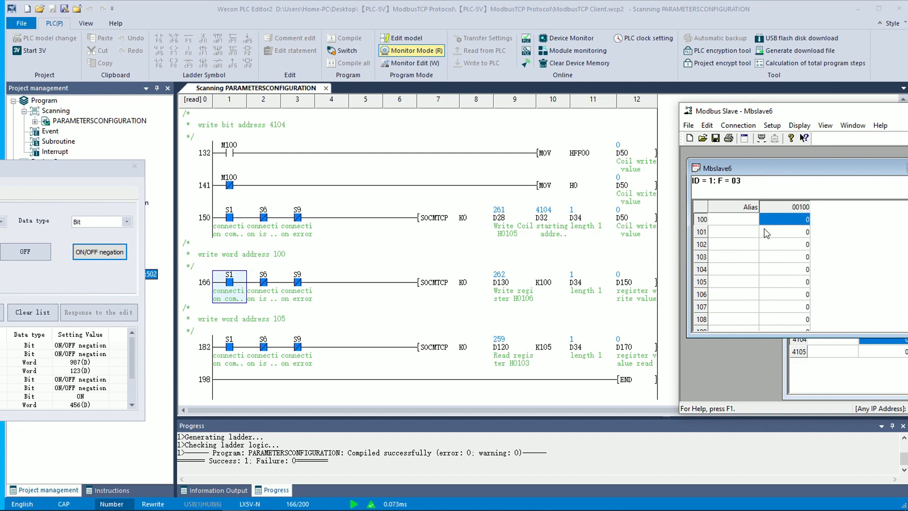
mouse_move(621, 289)
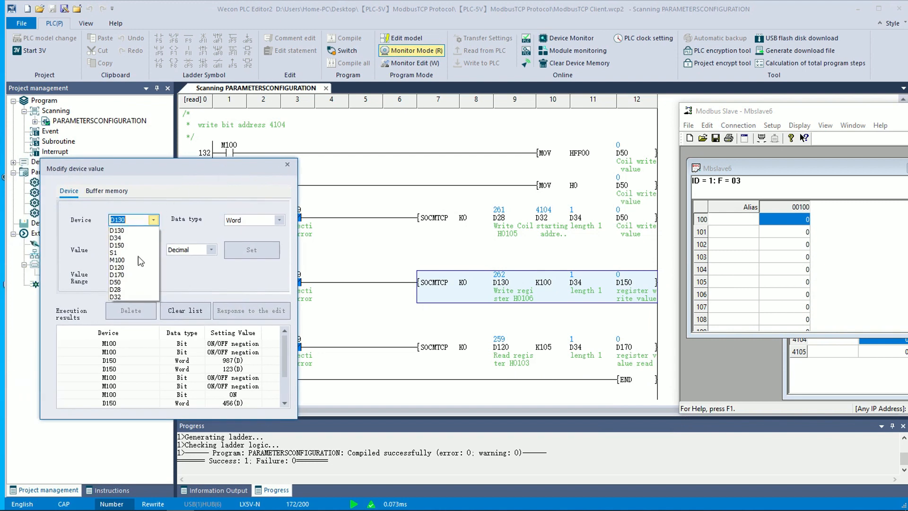
Step: Write 123 via D150 to slave register 100, and set slave register 105 to 987
click(117, 244)
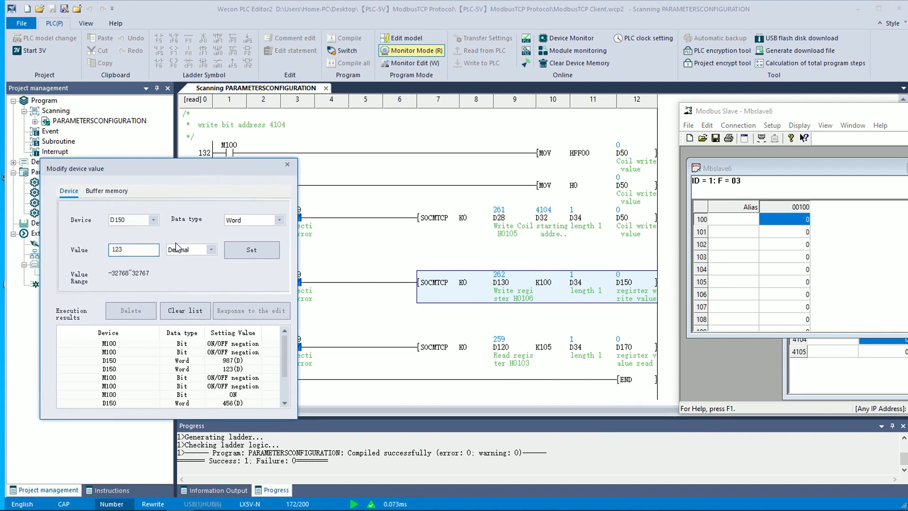
click(251, 250)
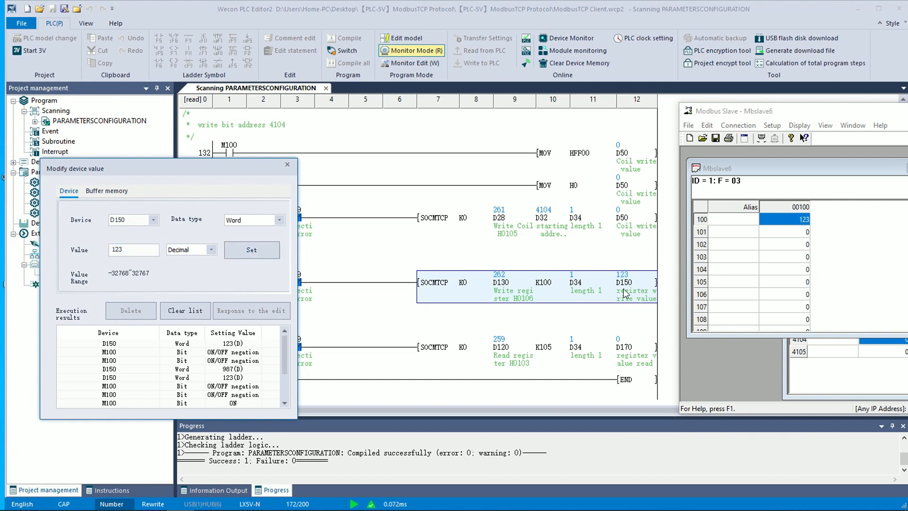
mouse_move(773, 243)
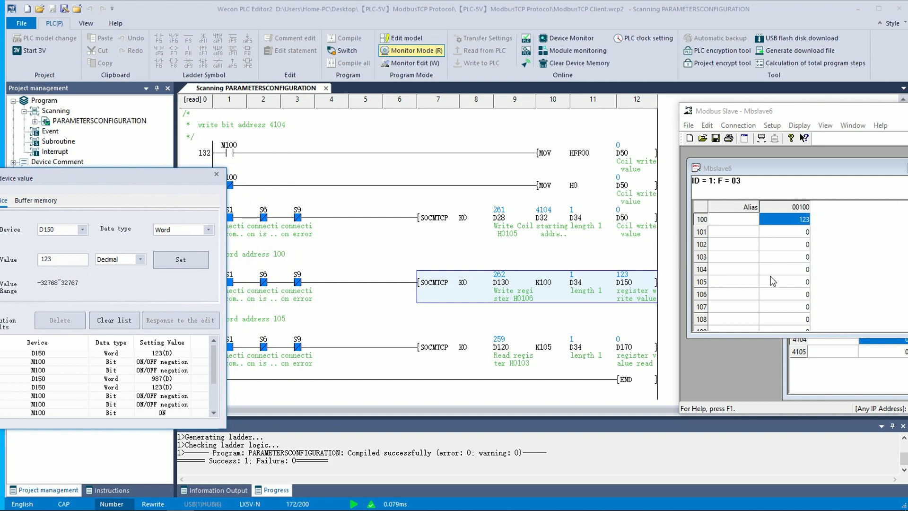
mouse_move(791, 305)
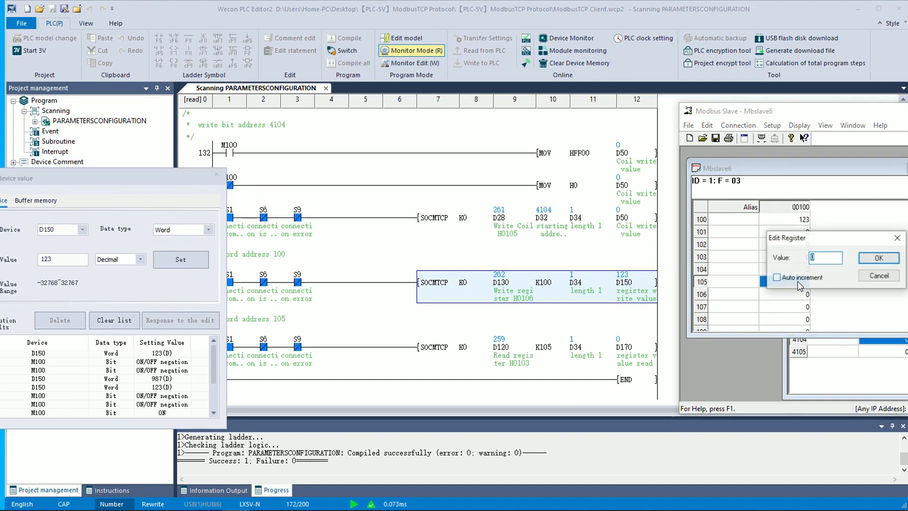
text(987)
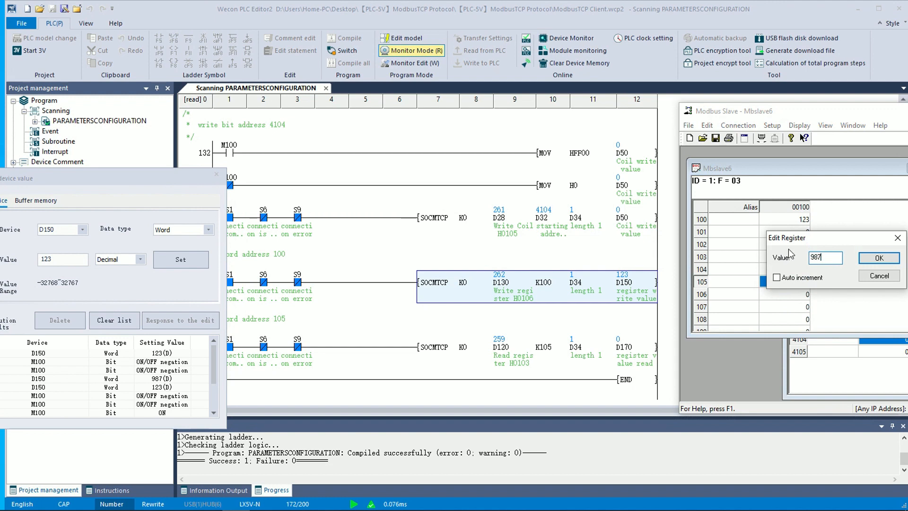
click(878, 257)
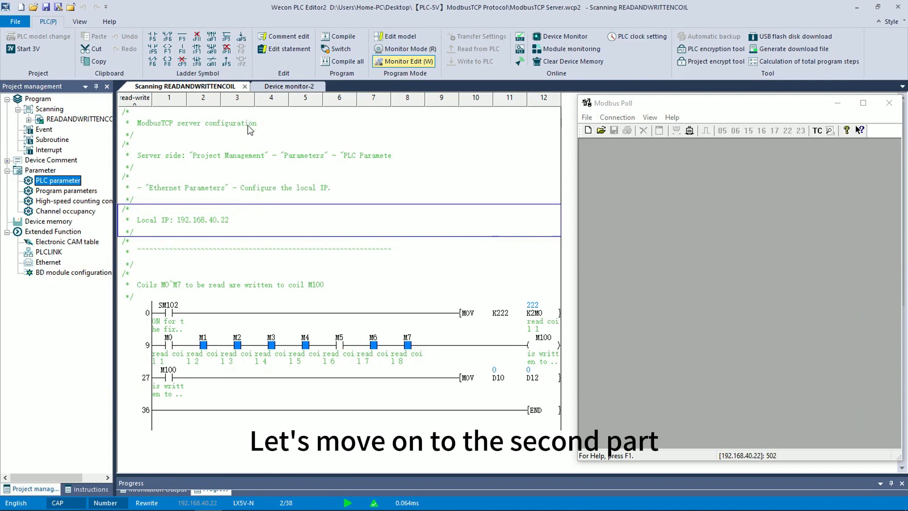
mouse_move(291, 228)
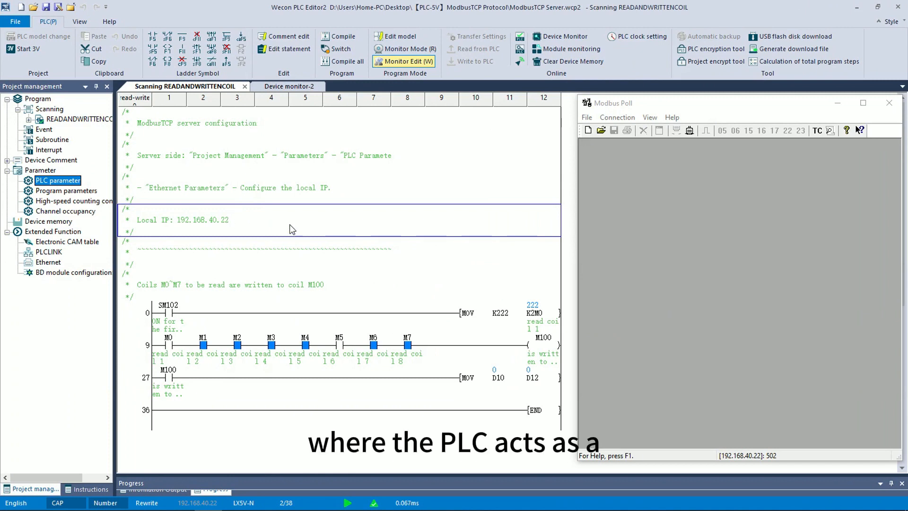
mouse_move(149, 206)
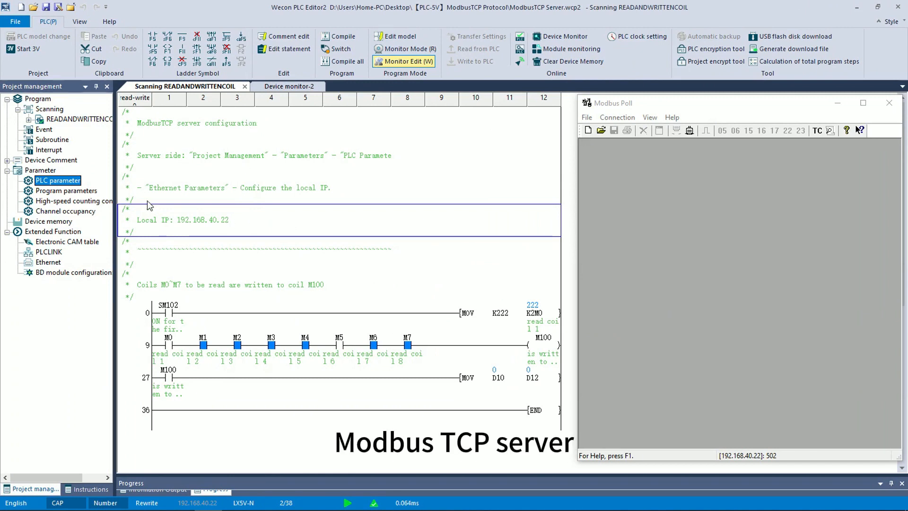
Step: Check the server's Ethernet settings (IP 192.168.40.22, gateway 192.168.40.1) and close without changes
double_click(58, 180)
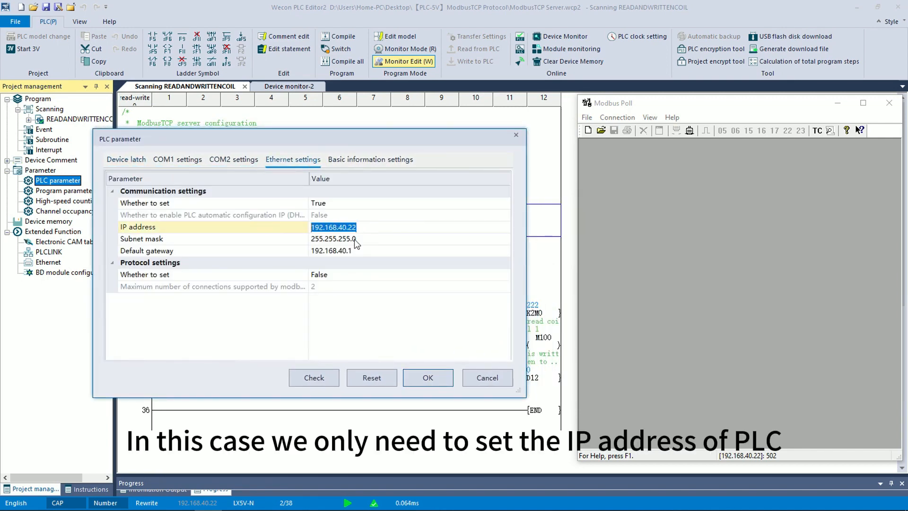
click(428, 377)
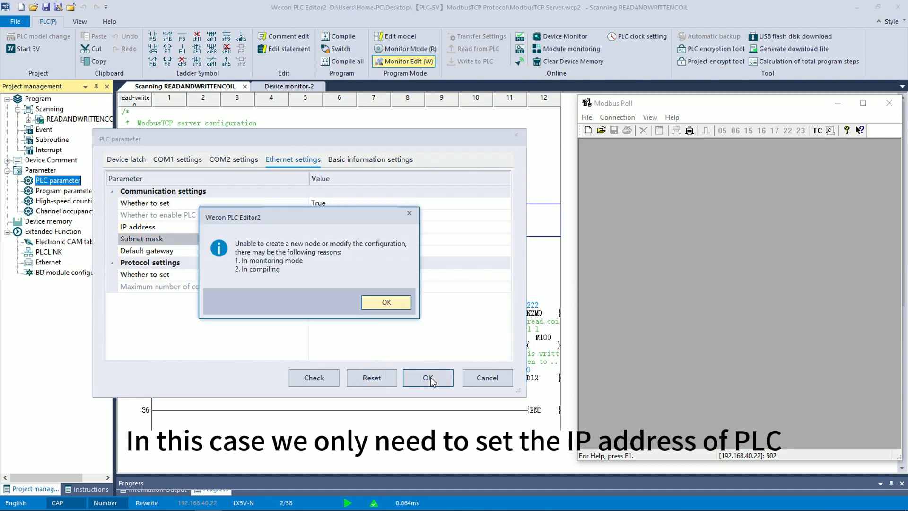
click(387, 301)
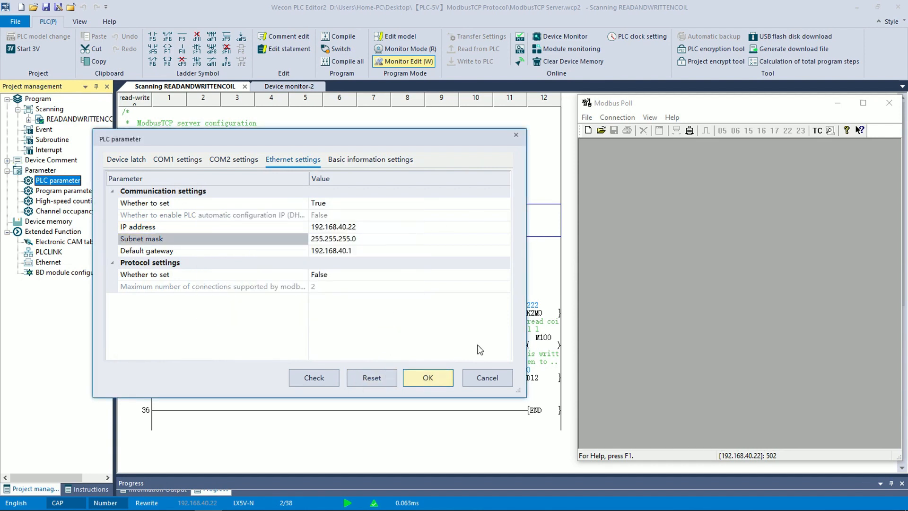
click(427, 377)
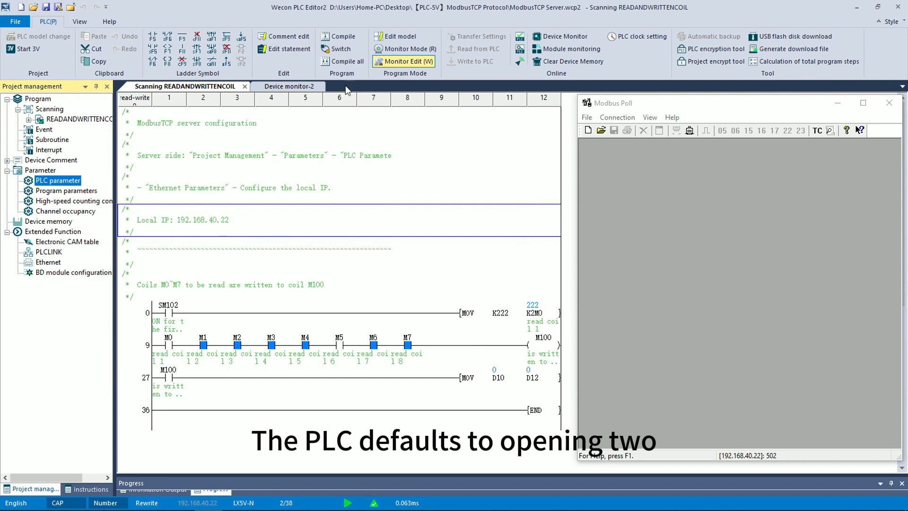
Step: Create a new Mbpoll5 window polling function 03 from slave ID 1
click(617, 116)
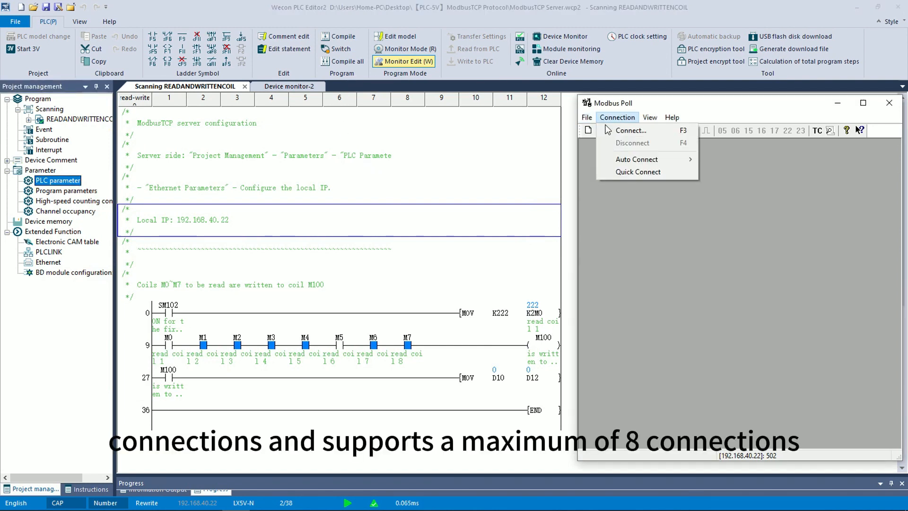
click(631, 130)
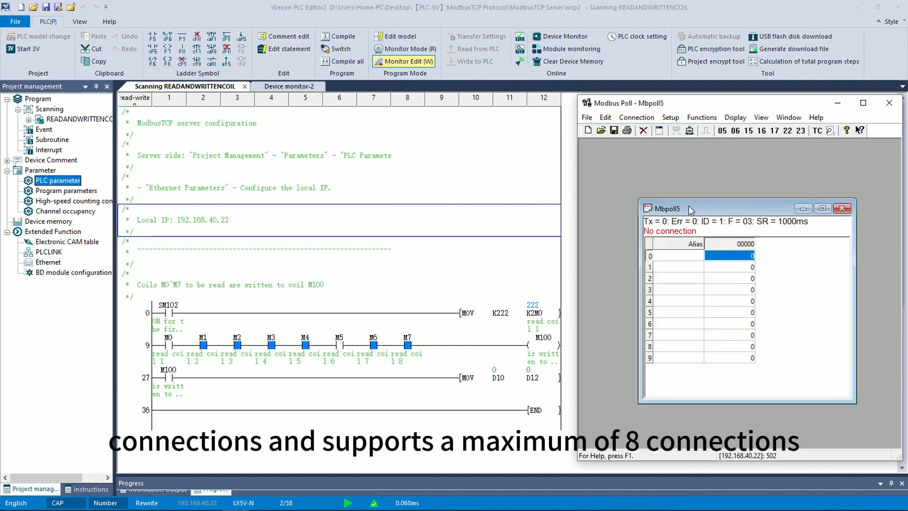